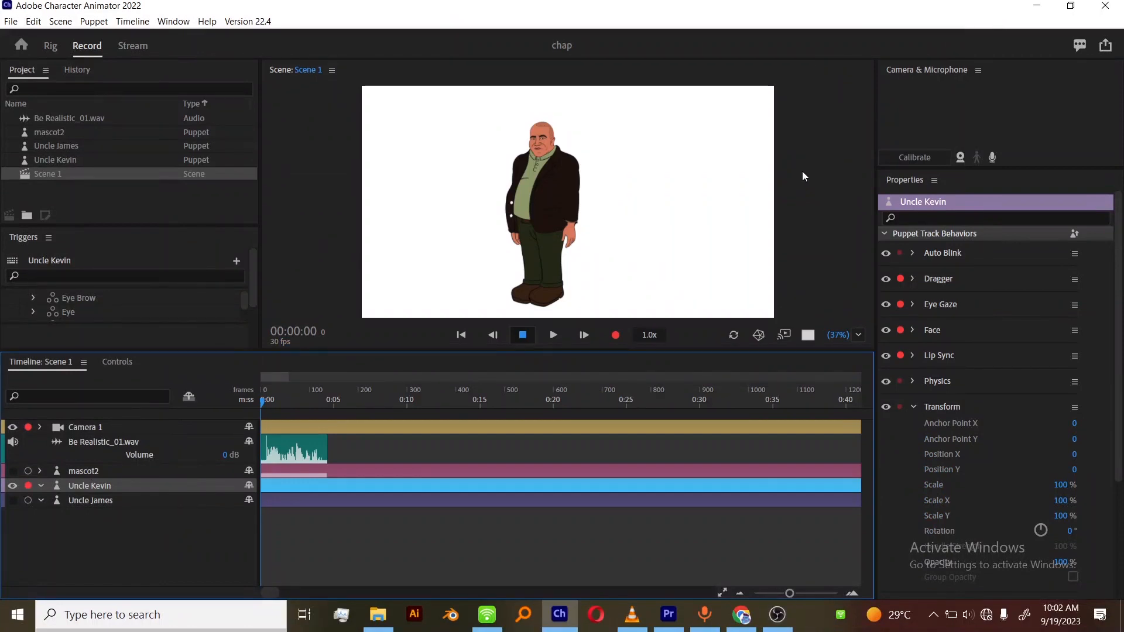
mouse_move(148, 504)
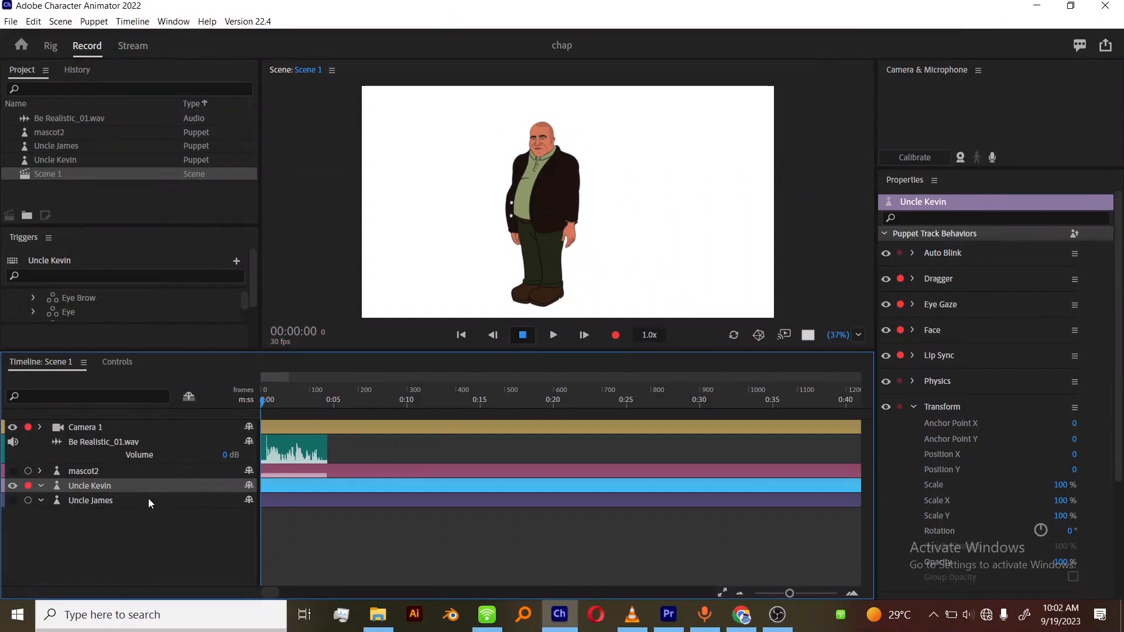
mouse_move(200, 512)
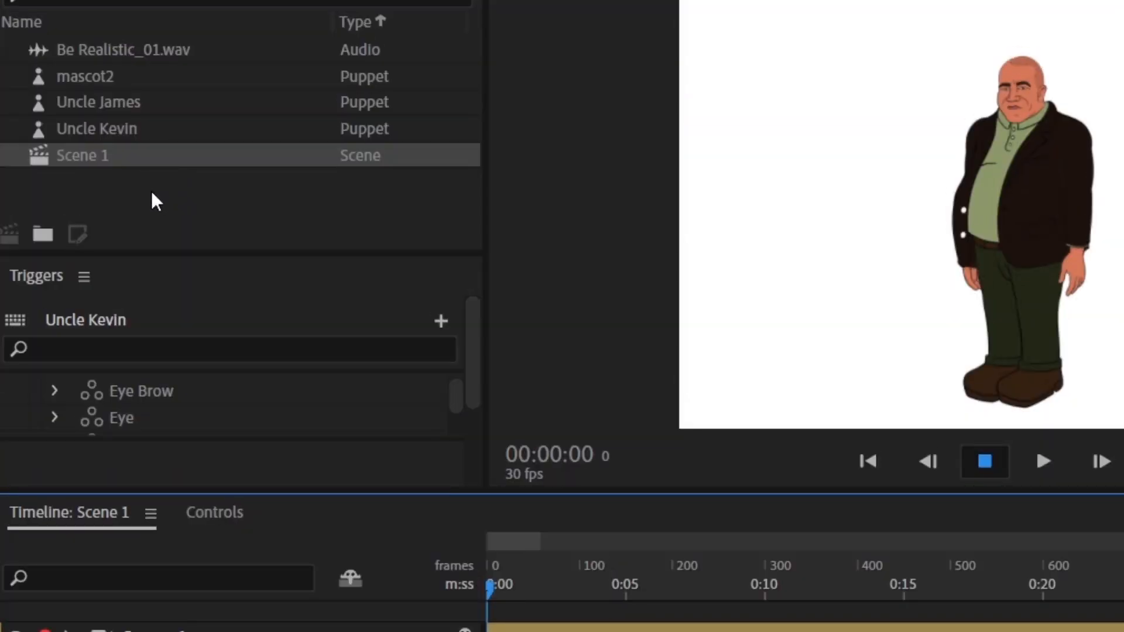
Step: Scroll the Triggers panel to reach Uncle Kevin's arm-pose trigger controls
scroll(down, 3)
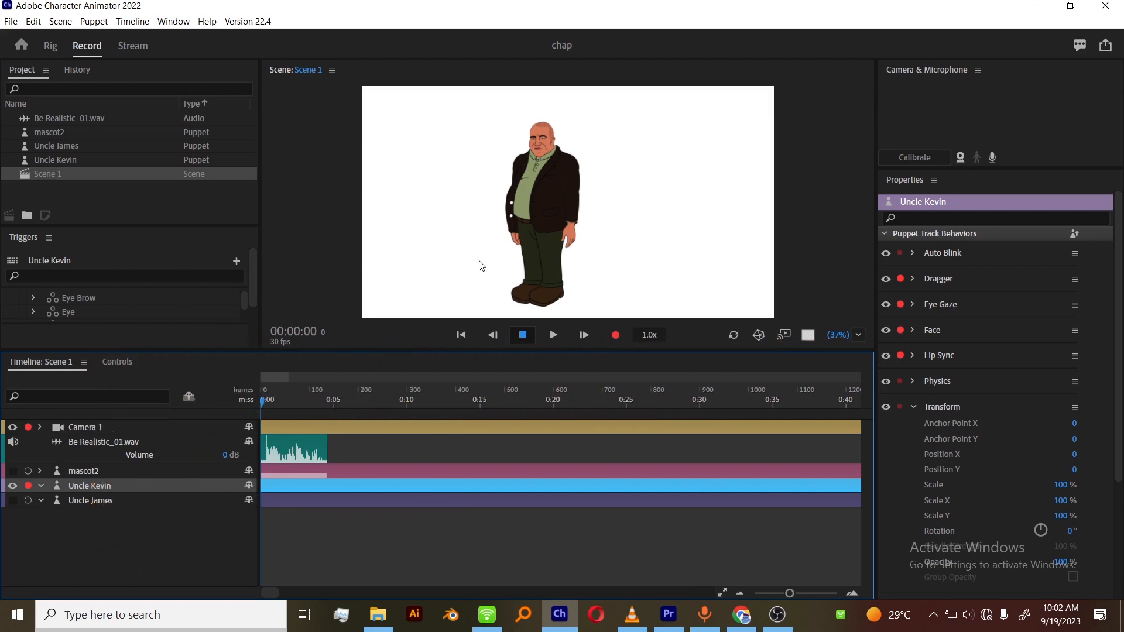
mouse_move(578, 242)
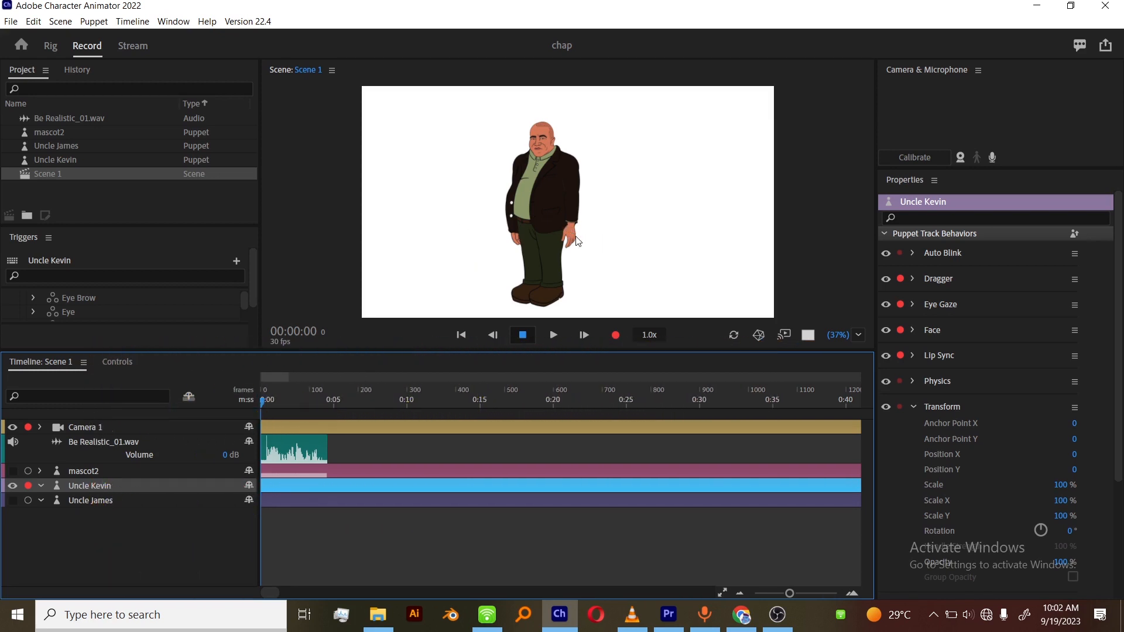
mouse_move(571, 236)
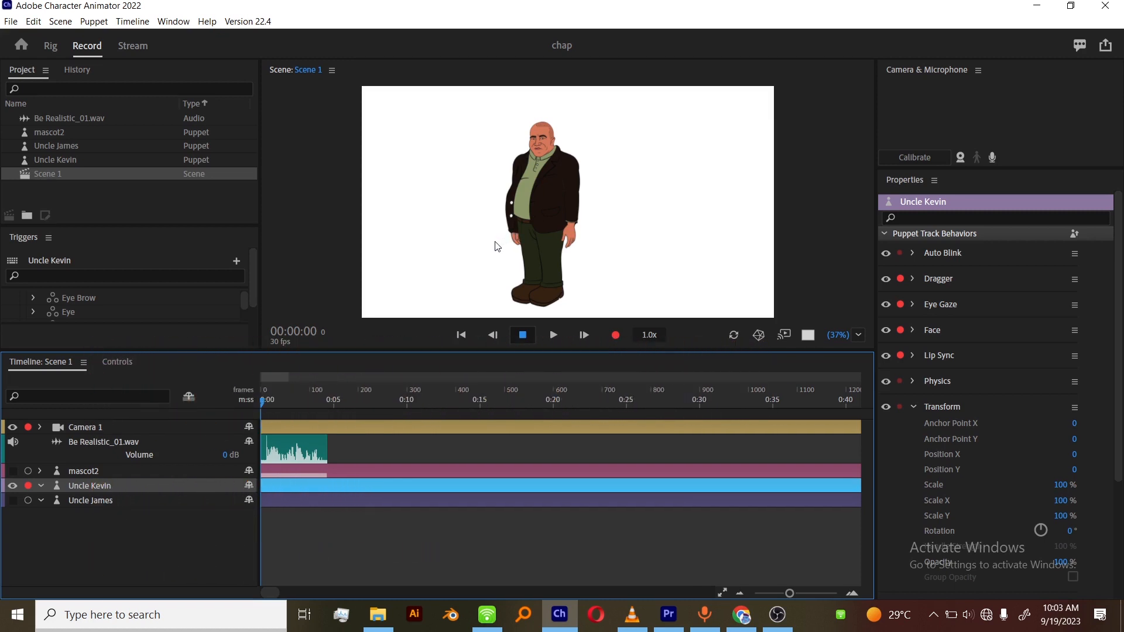
mouse_move(561, 239)
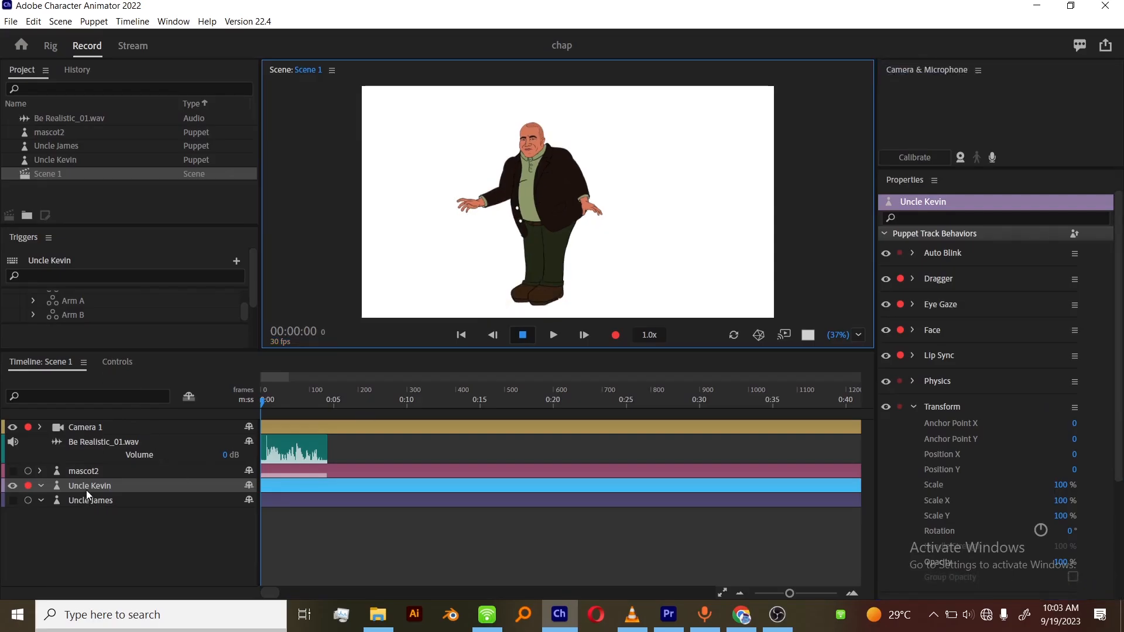
mouse_move(527, 175)
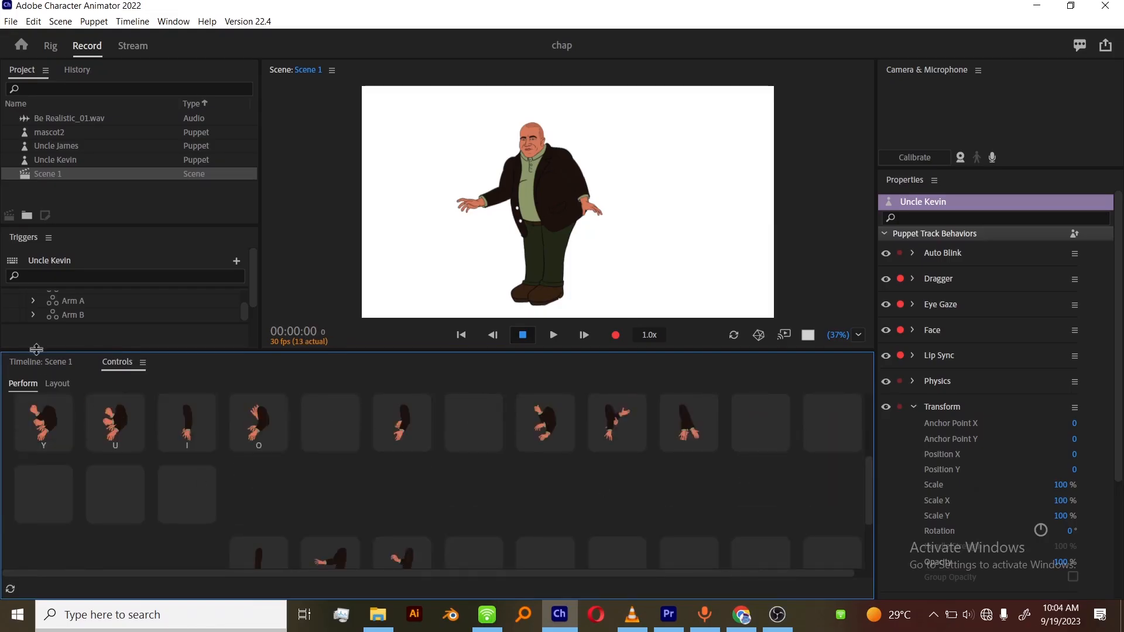
click(43, 362)
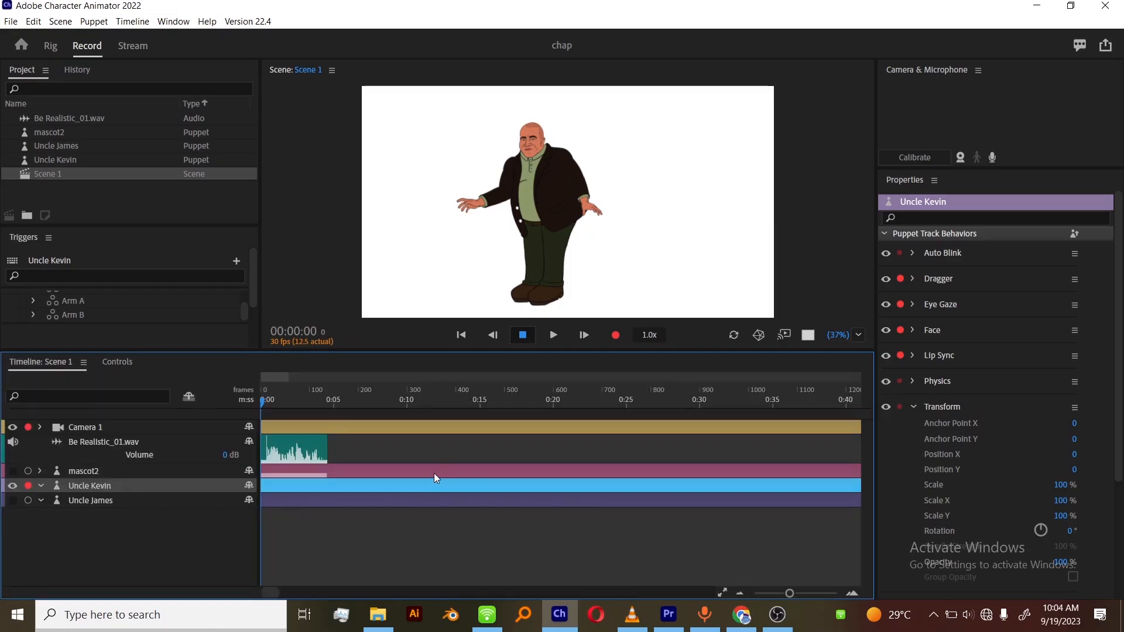
mouse_move(433, 478)
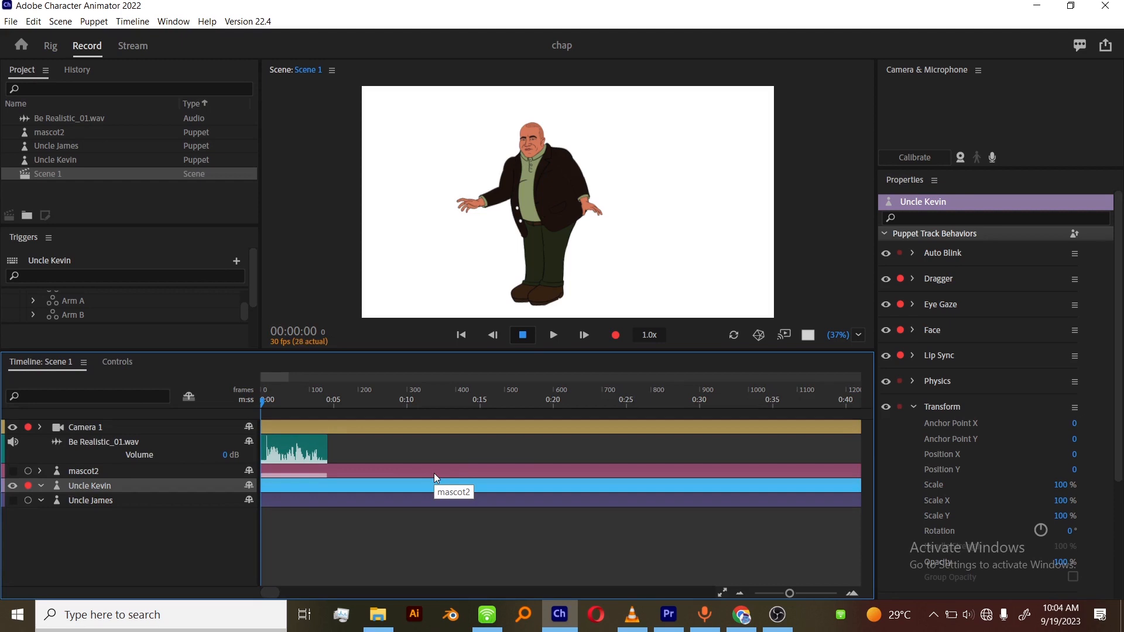